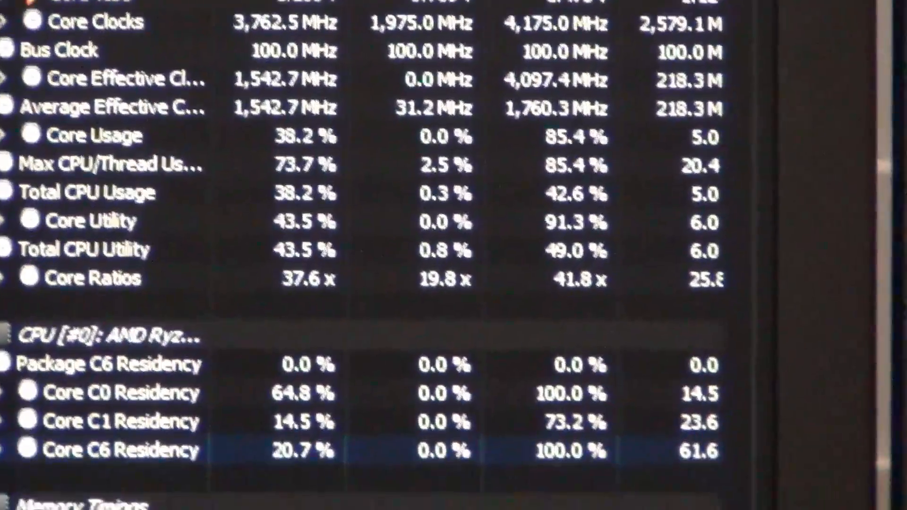
{"action": "scroll", "scroll_direction": "up", "scroll_amount": 3}
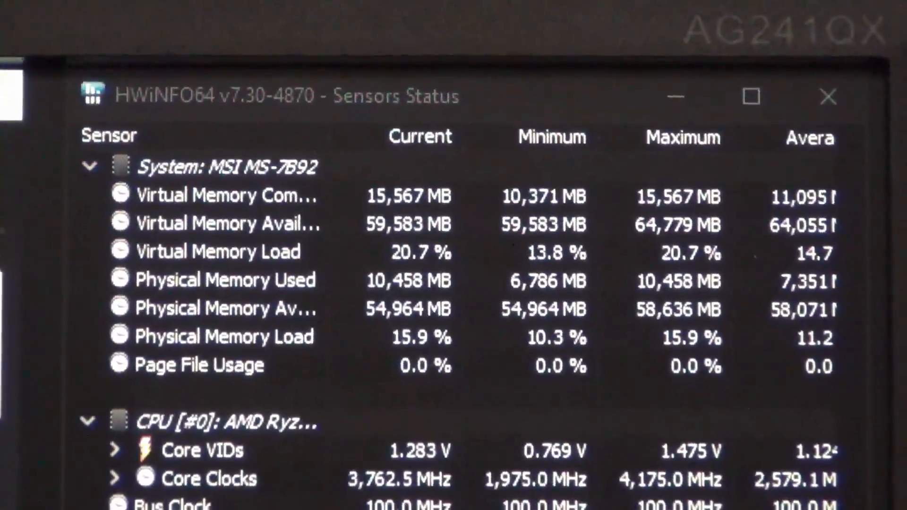
{"action": "scroll", "scroll_direction": "down", "scroll_amount": 3}
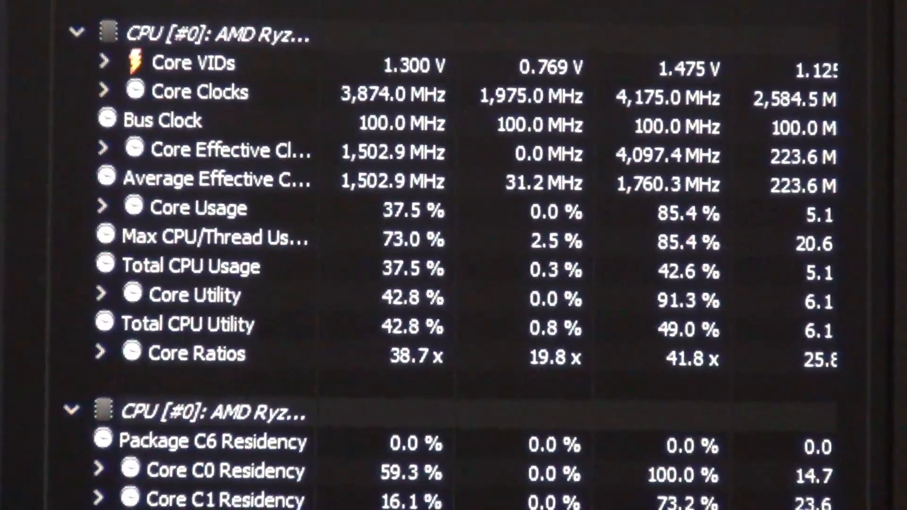
{"action": "scroll", "scroll_direction": "up", "scroll_amount": 3}
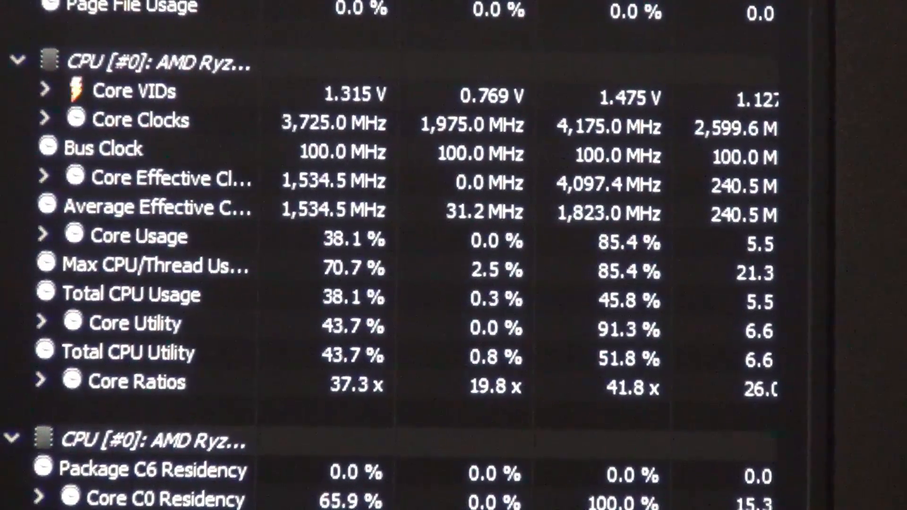
{"action": "scroll", "scroll_direction": "down", "scroll_amount": 3}
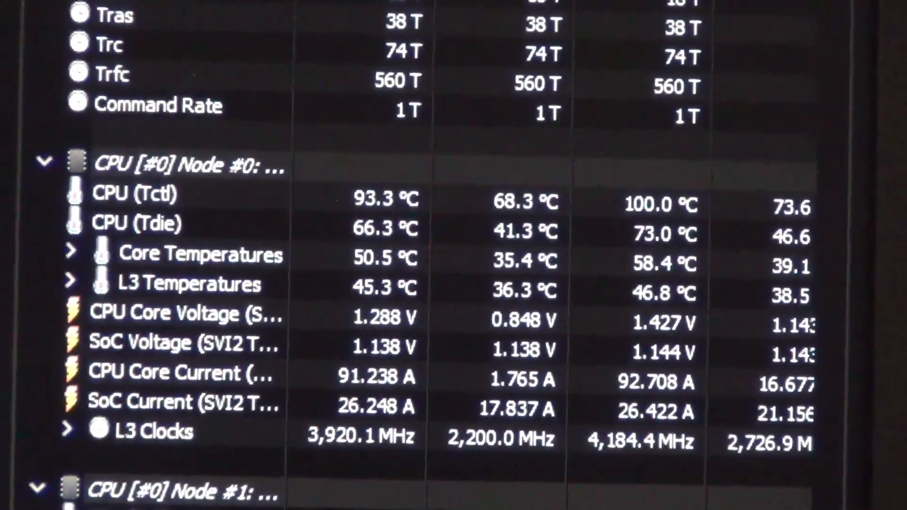
{"action": "scroll", "scroll_direction": "down", "scroll_amount": 3}
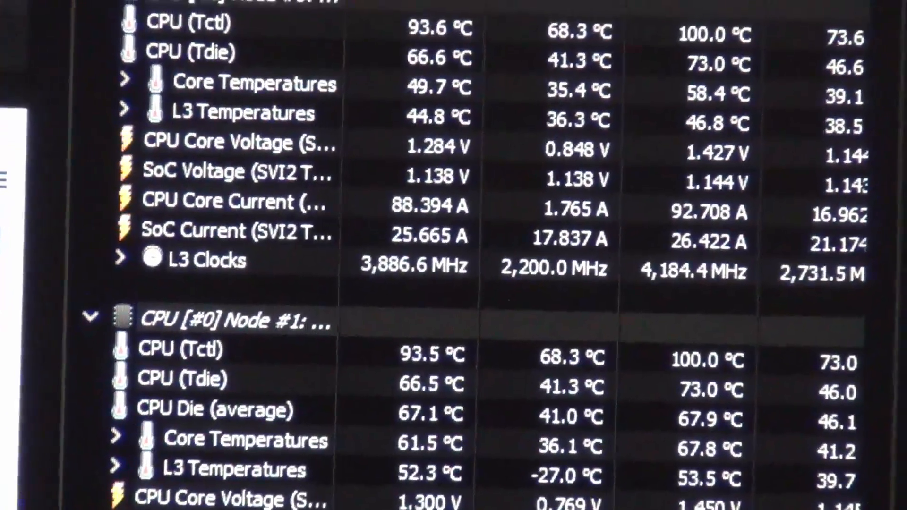
{"action": "scroll", "scroll_direction": "down", "scroll_amount": 3}
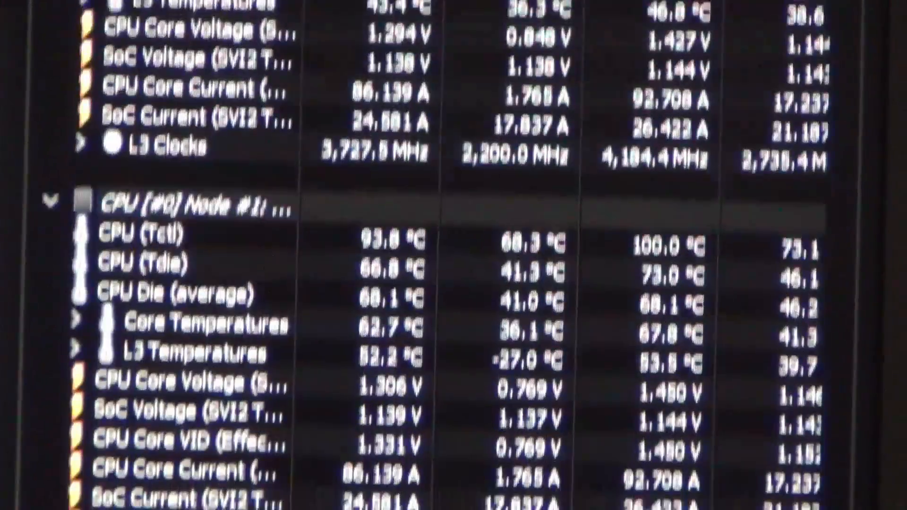
{"action": "scroll", "scroll_direction": "down", "scroll_amount": 3}
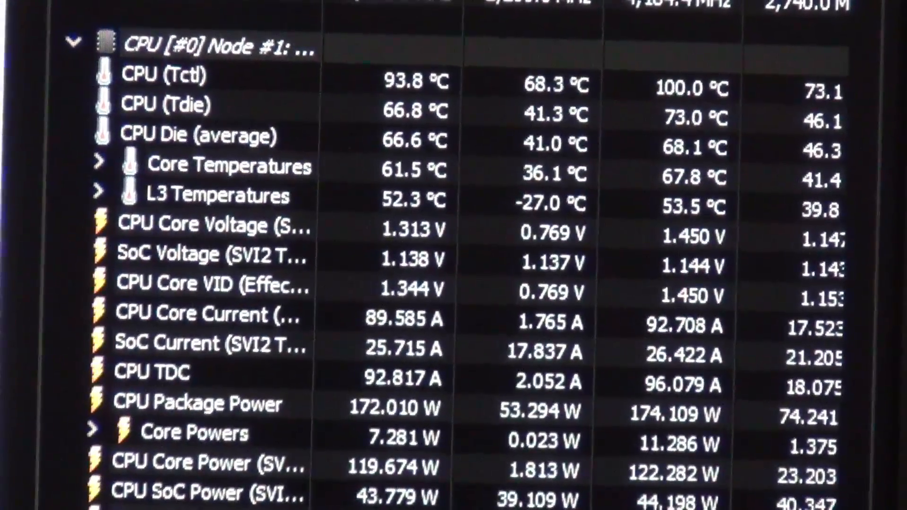
{"action": "scroll", "scroll_direction": "down", "scroll_amount": 3}
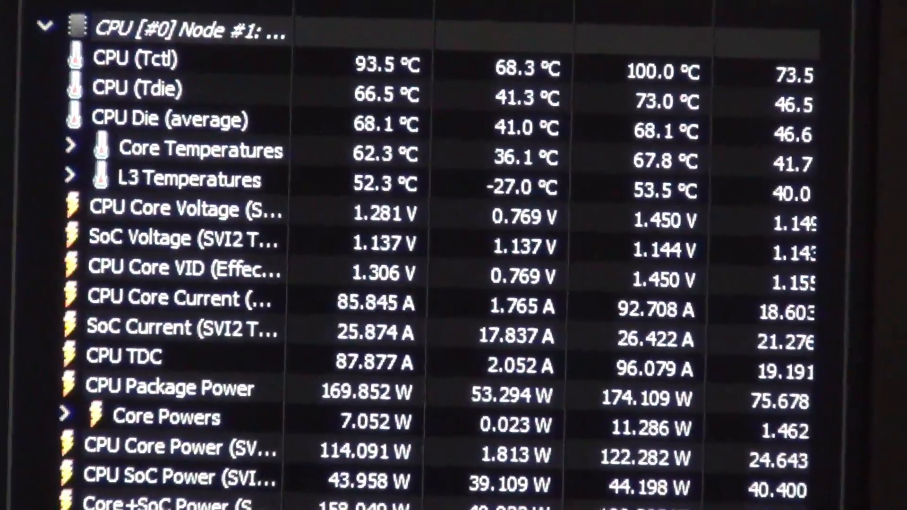
{"action": "scroll", "scroll_direction": "up", "scroll_amount": 3}
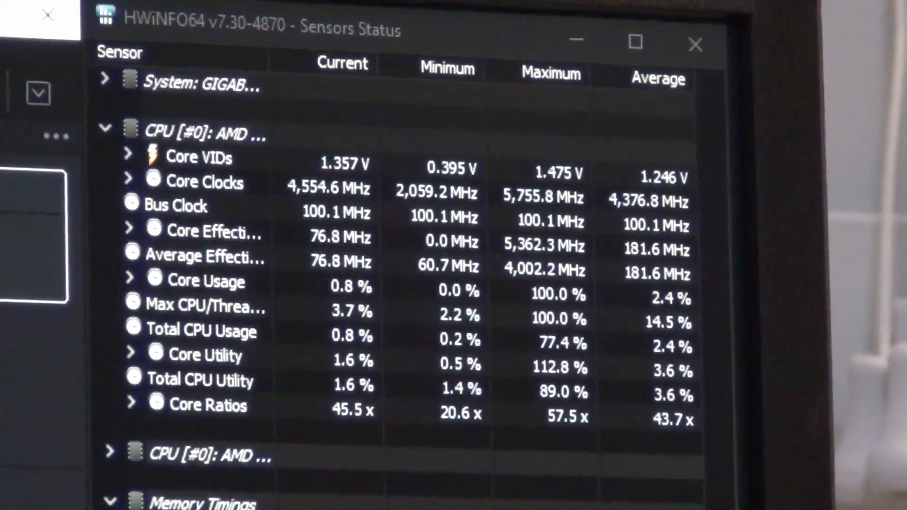
{"action": "scroll", "scroll_direction": "down", "scroll_amount": 3}
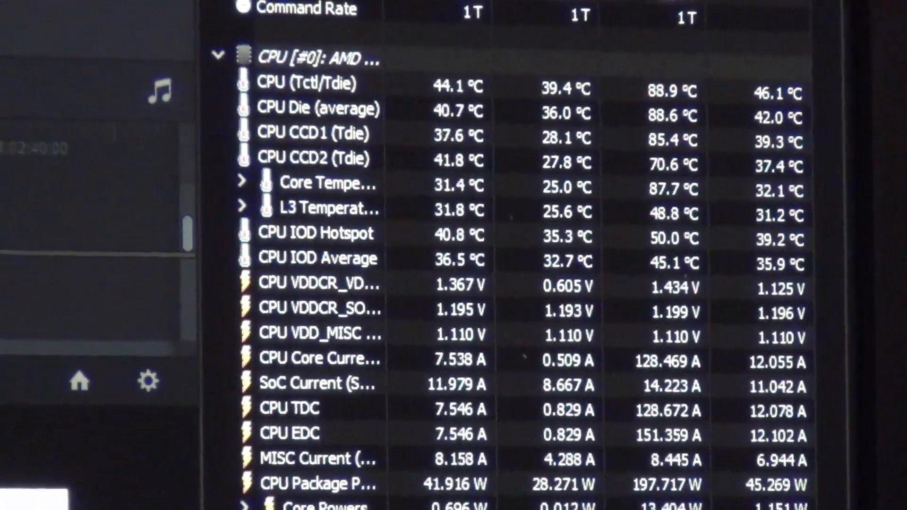
{"action": "scroll", "scroll_direction": "up", "scroll_amount": 3}
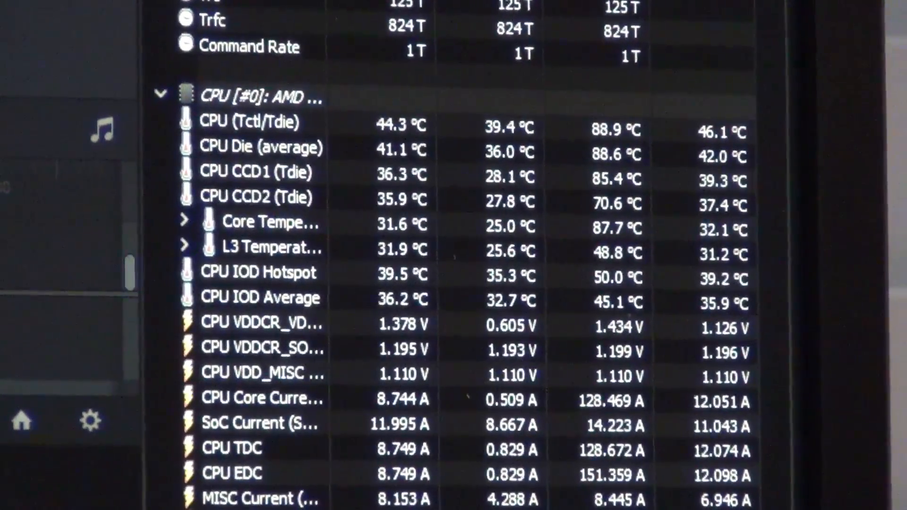
{"action": "scroll", "scroll_direction": "down", "scroll_amount": 3}
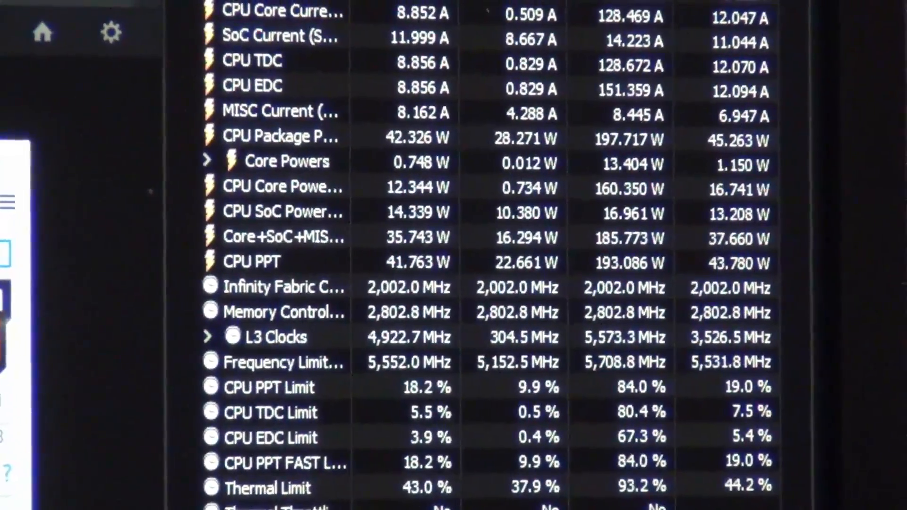
{"action": "scroll", "scroll_direction": "up", "scroll_amount": 3}
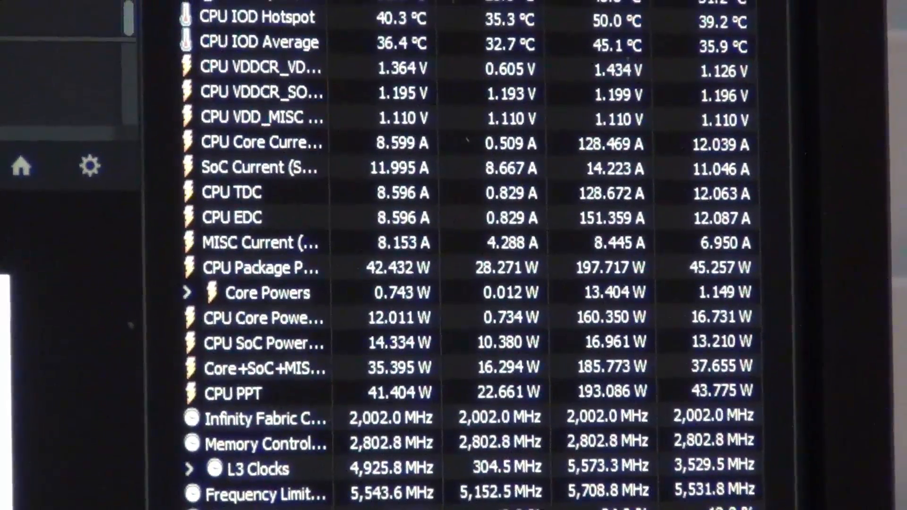
{"action": "scroll", "scroll_direction": "down", "scroll_amount": 3}
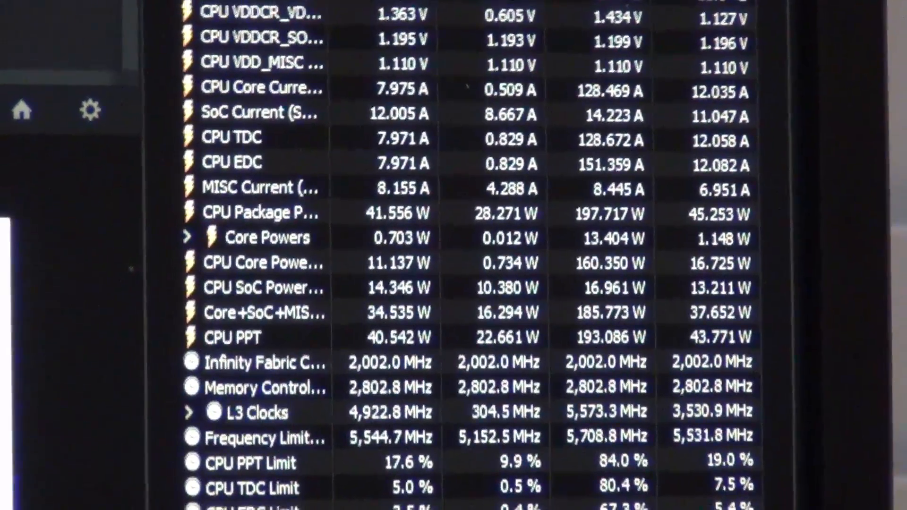
{"action": "scroll", "scroll_direction": "down", "scroll_amount": 3}
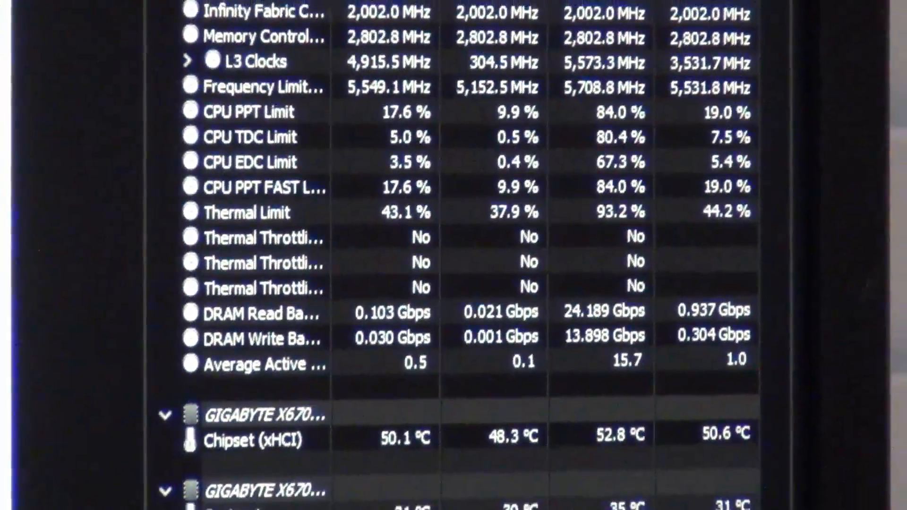
{"action": "scroll", "scroll_direction": "up", "scroll_amount": 3}
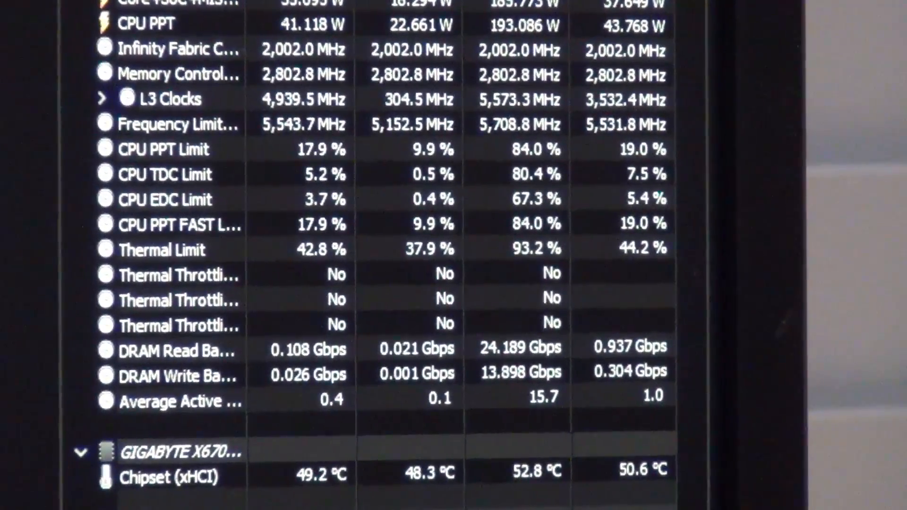